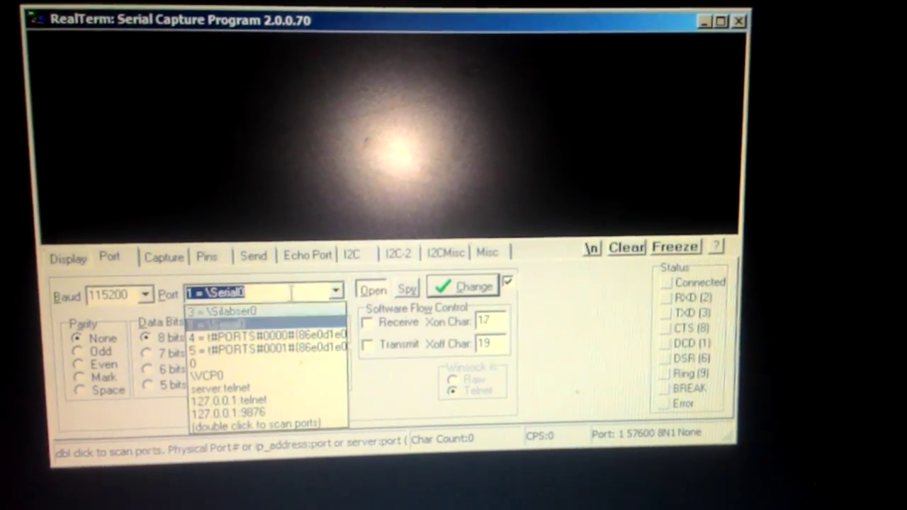
Select port 3 = \Silabser0 for the 115200-baud serial connection.
left_click(229, 310)
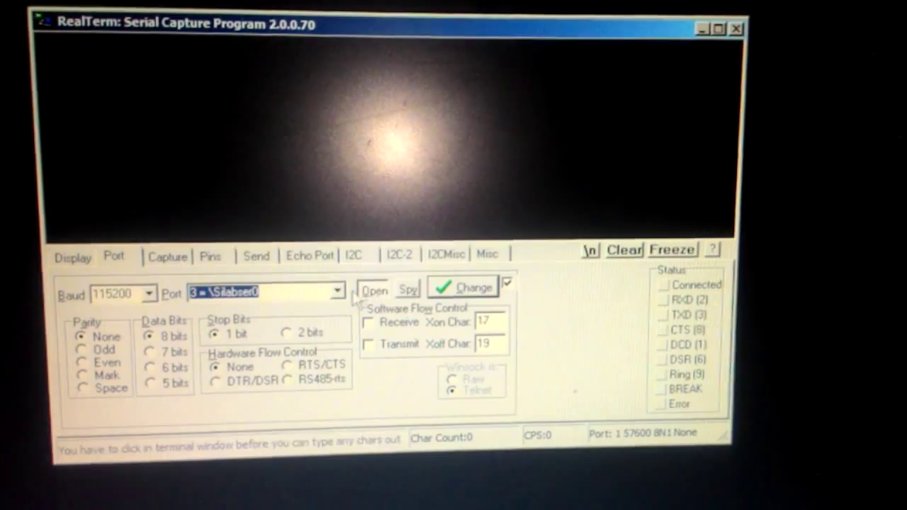